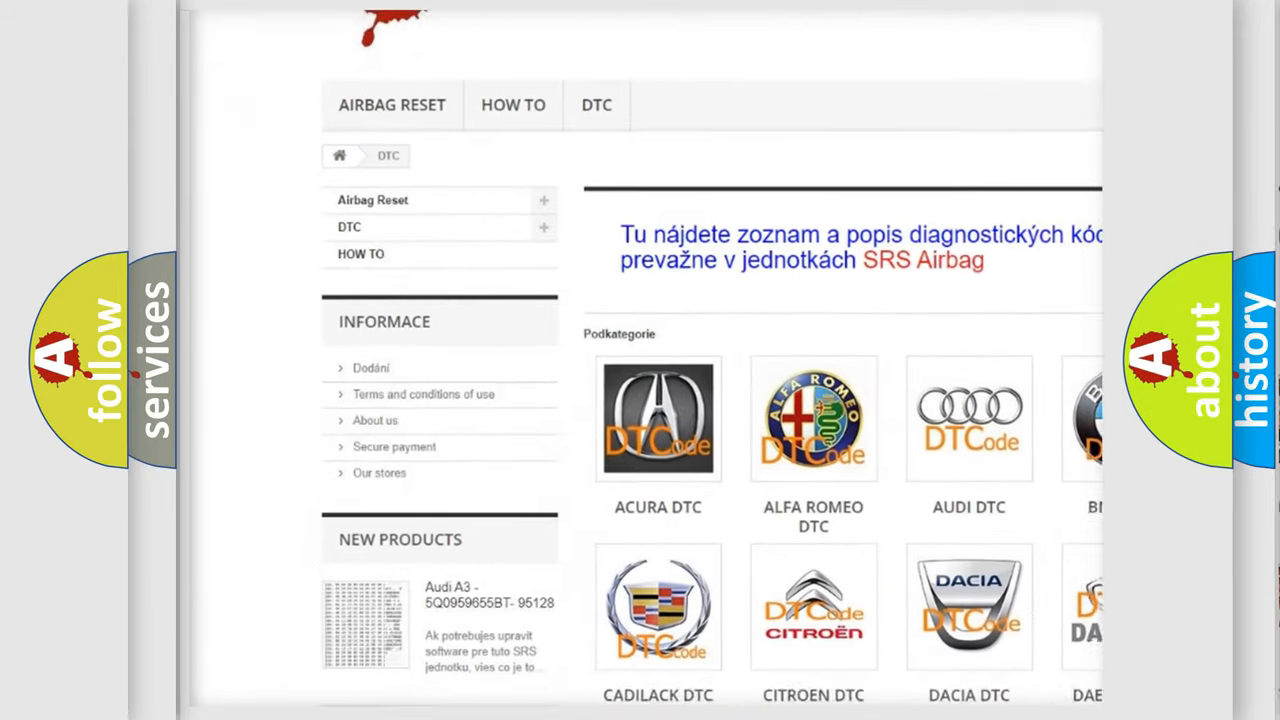
scroll("down", 3)
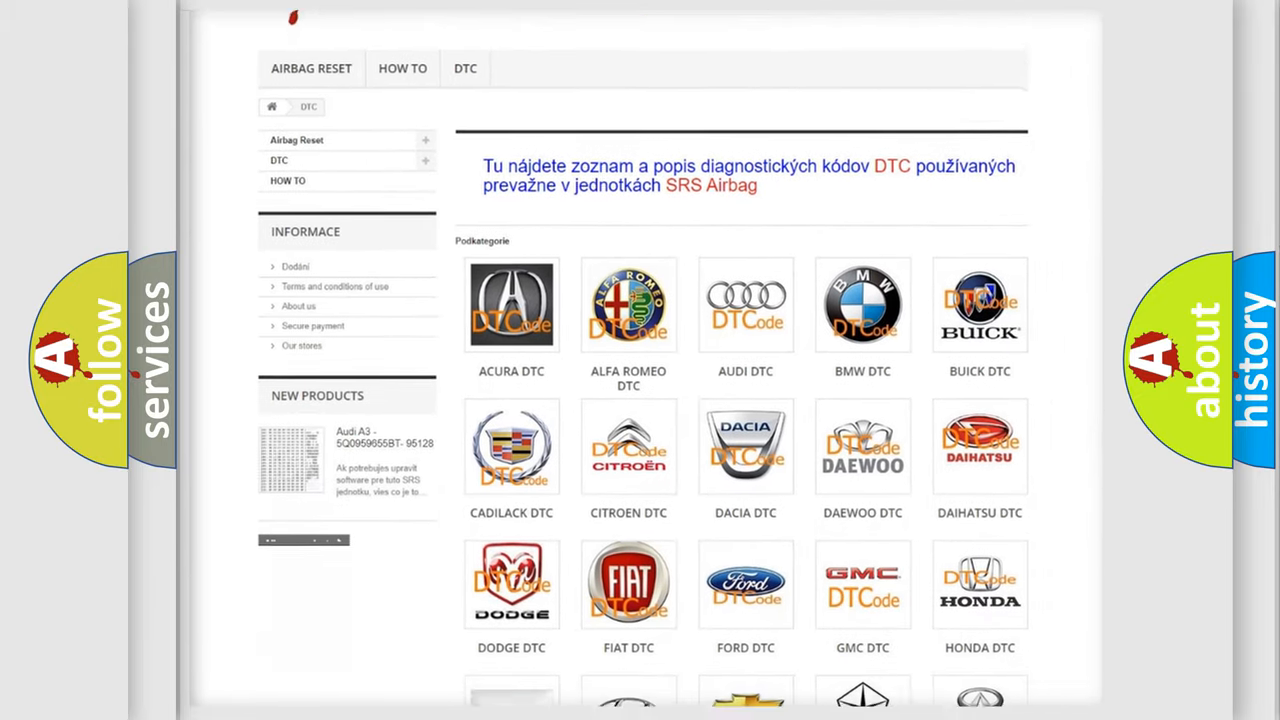
scroll("down", 3)
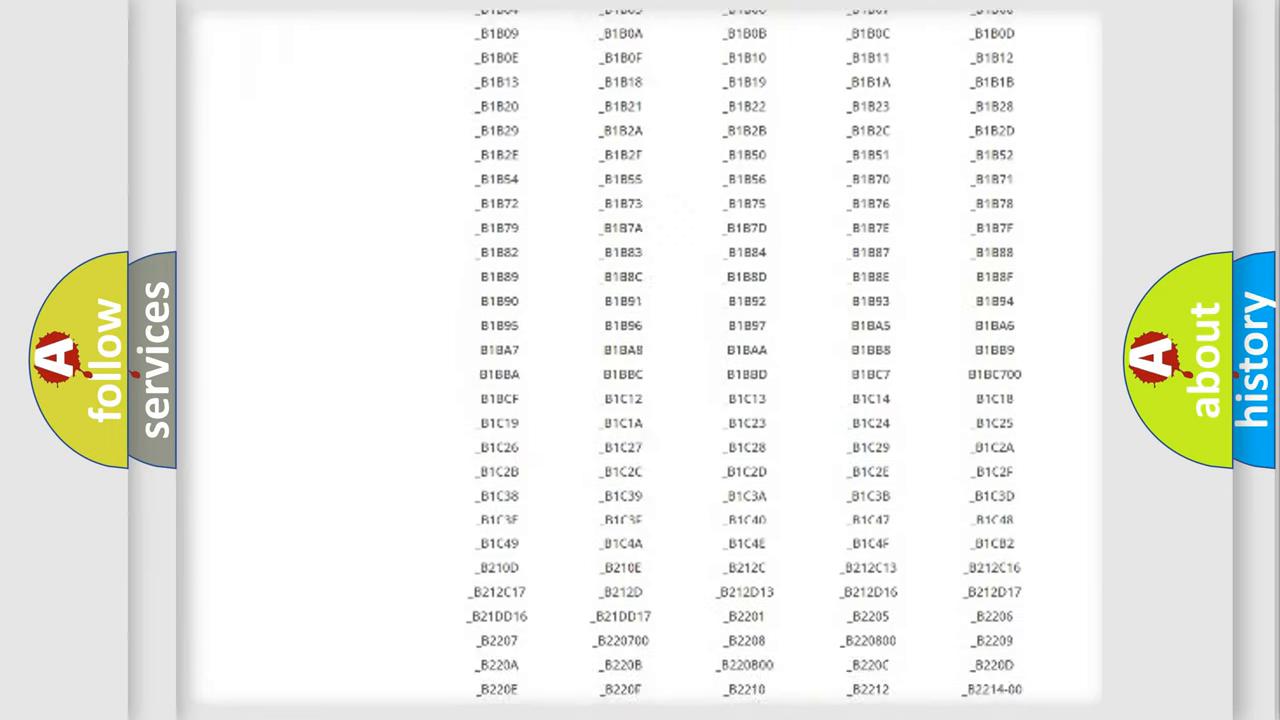
scroll("down", 3)
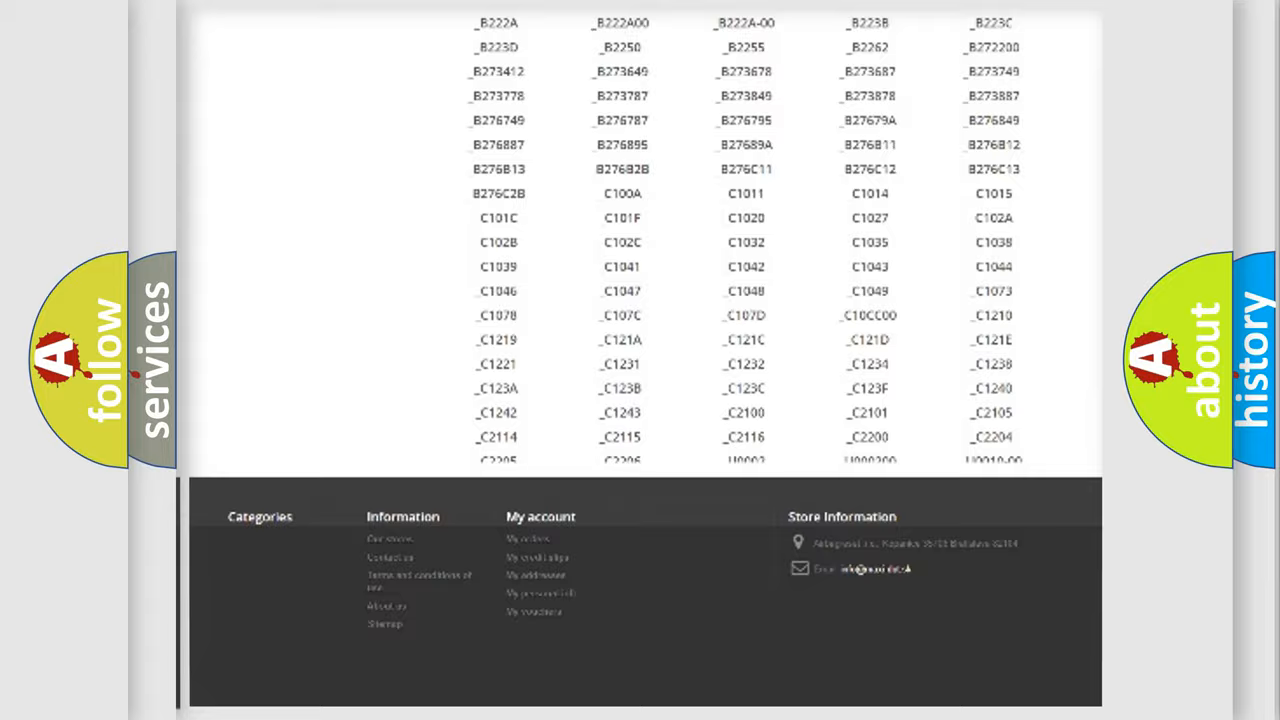
scroll("up", 3)
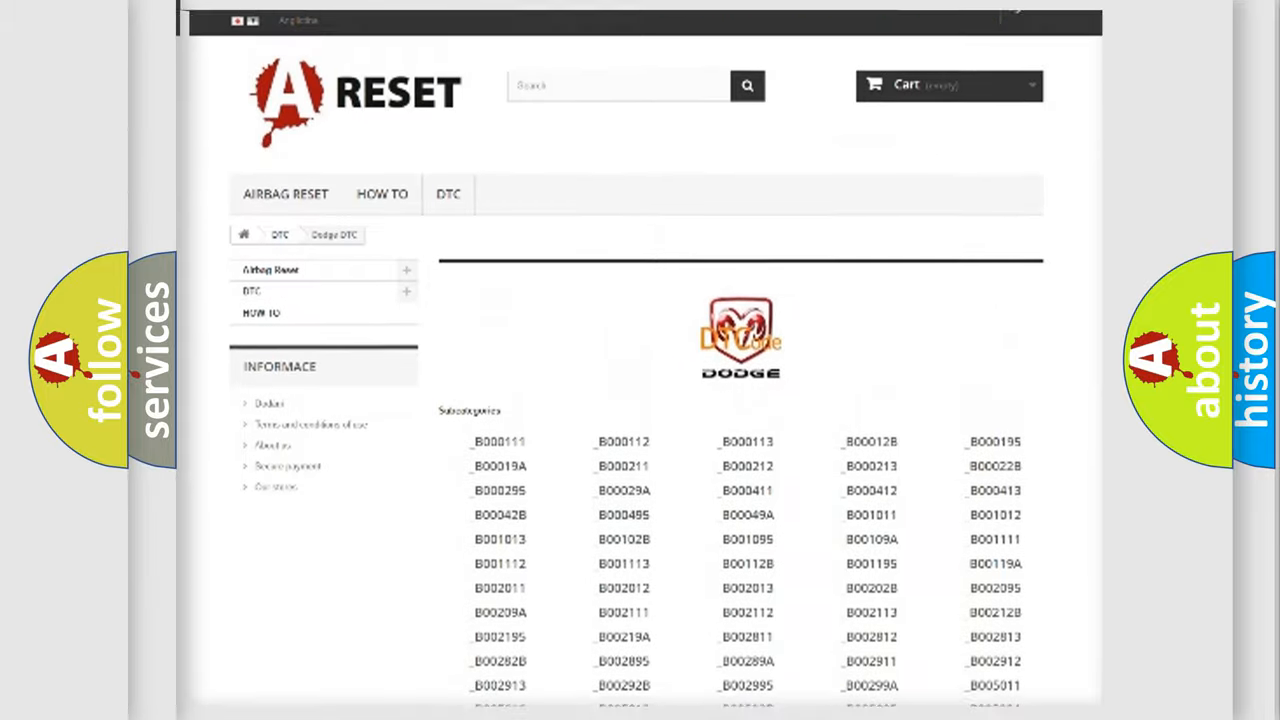